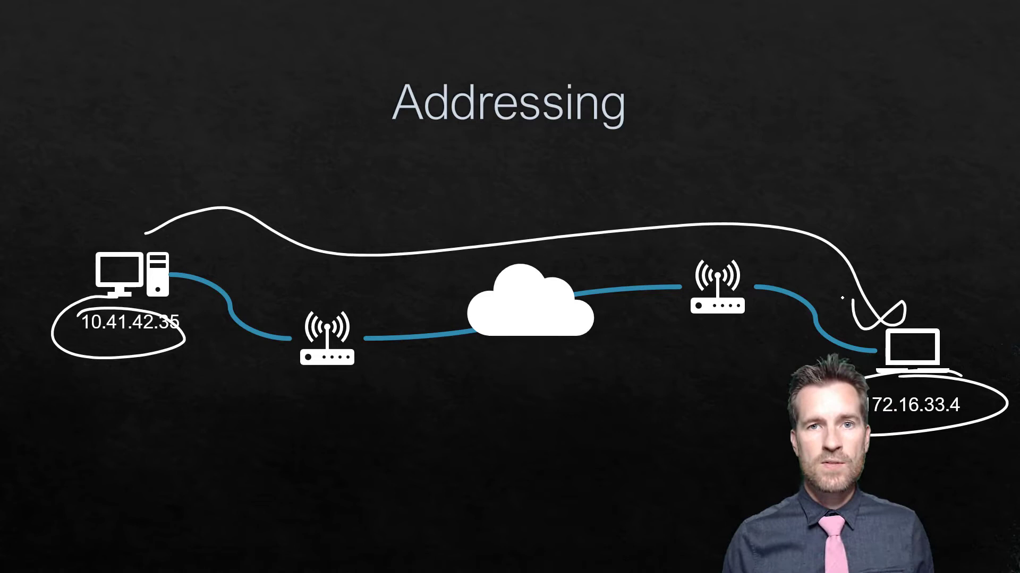
# Advance from the annotated Addressing slide to the Segmentation slide.
pyautogui.press('right')
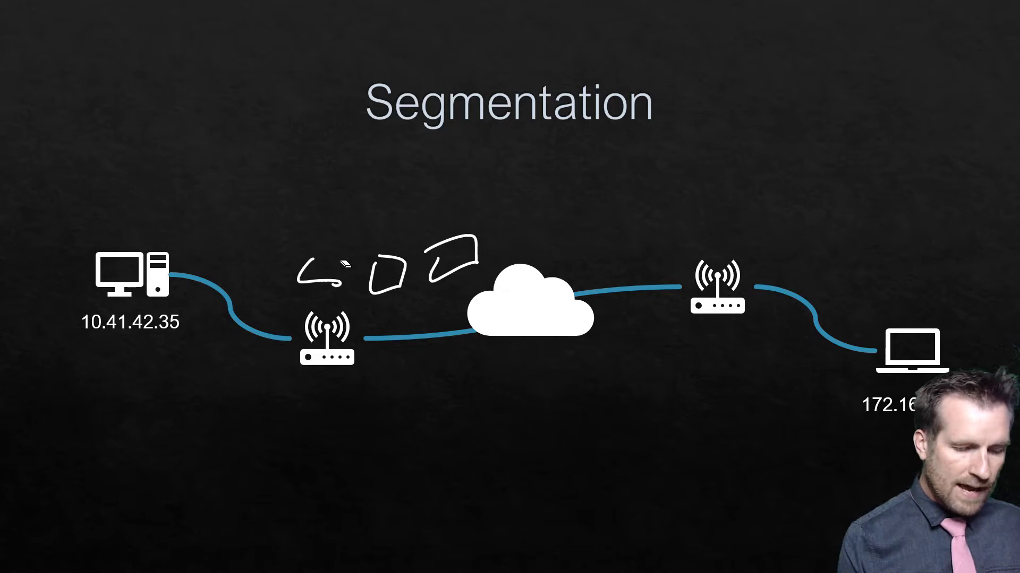
# Sketch packet shapes above the link between the first router and the cloud.
pyautogui.moveTo(527, 244); pyautogui.dragTo(754, 232)
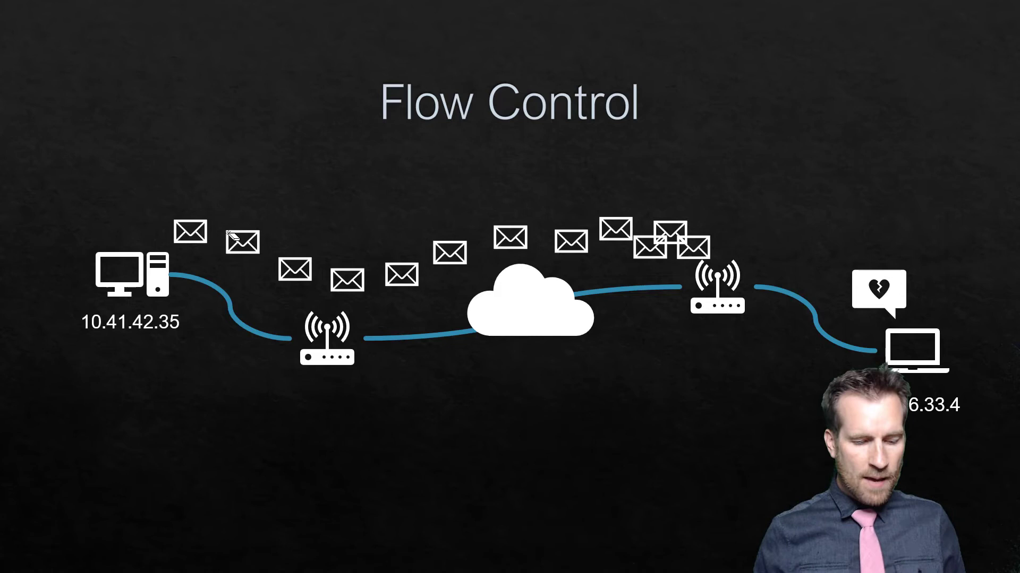
# Draw a pen loop around the envelopes piled at the router nearest the laptop.
pyautogui.moveTo(714, 159); pyautogui.dragTo(712, 432)
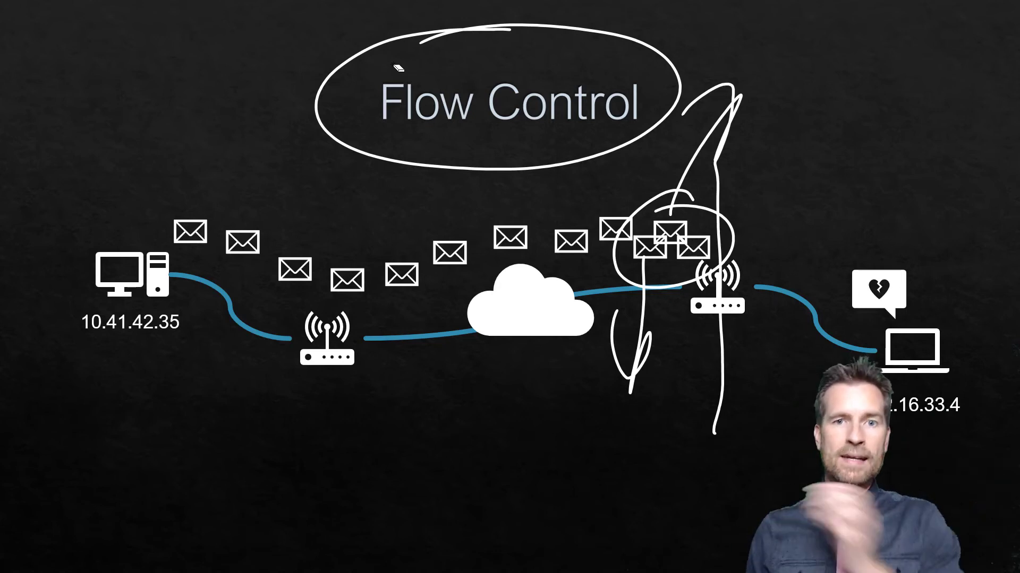
pyautogui.moveTo(751, 177)
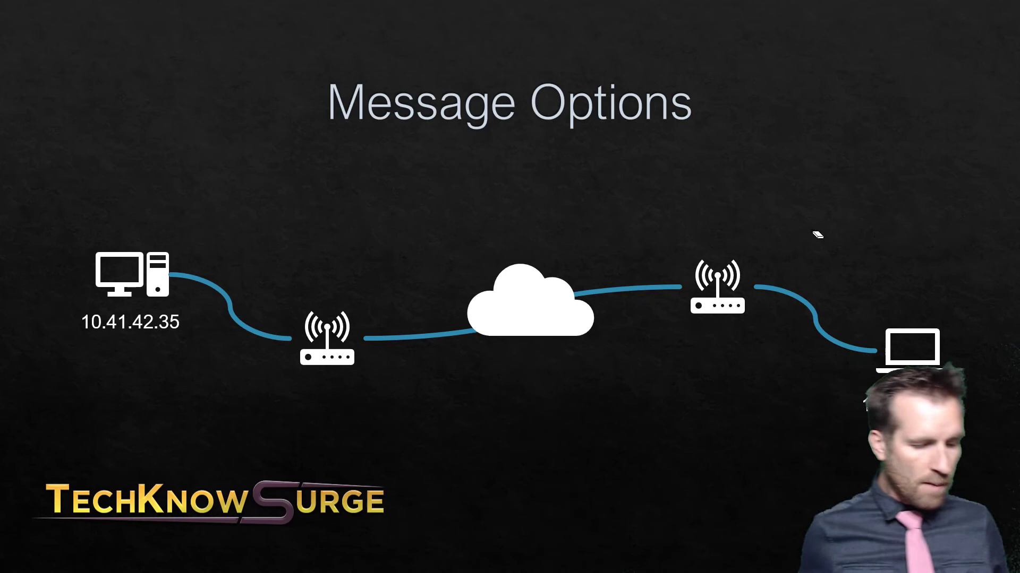
# Draw a curved arc from the desktop over the cloud to the laptop.
pyautogui.moveTo(208, 241); pyautogui.dragTo(875, 306)
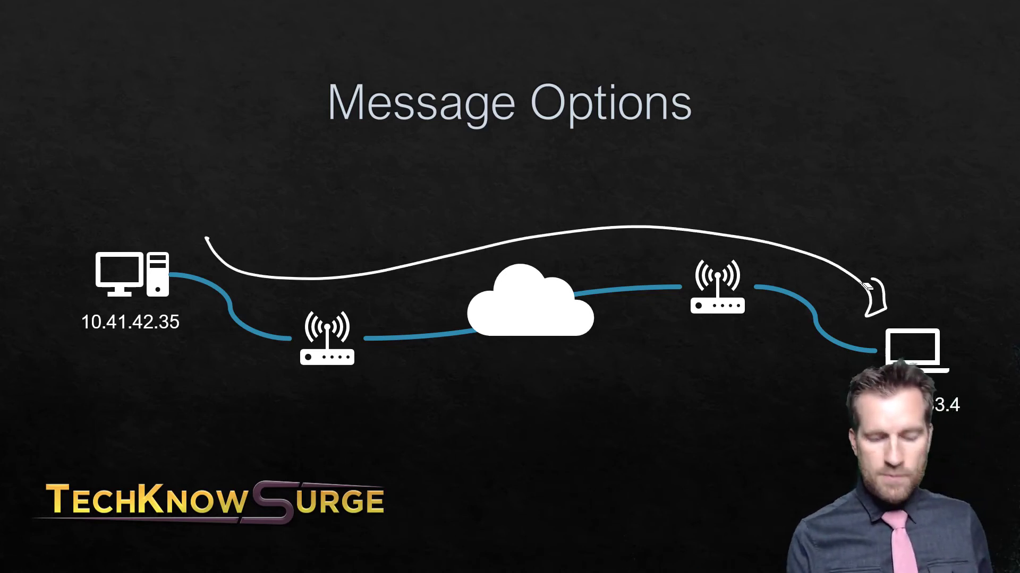